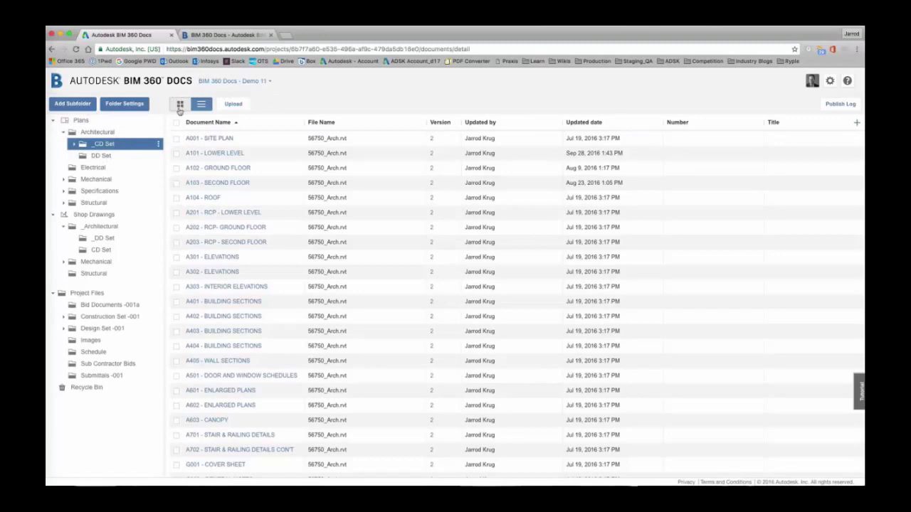
Switch the CD Set folder to thumbnail grid view and browse down through the sheet previews
{"action": "left_click", "coordinate": [180, 104]}
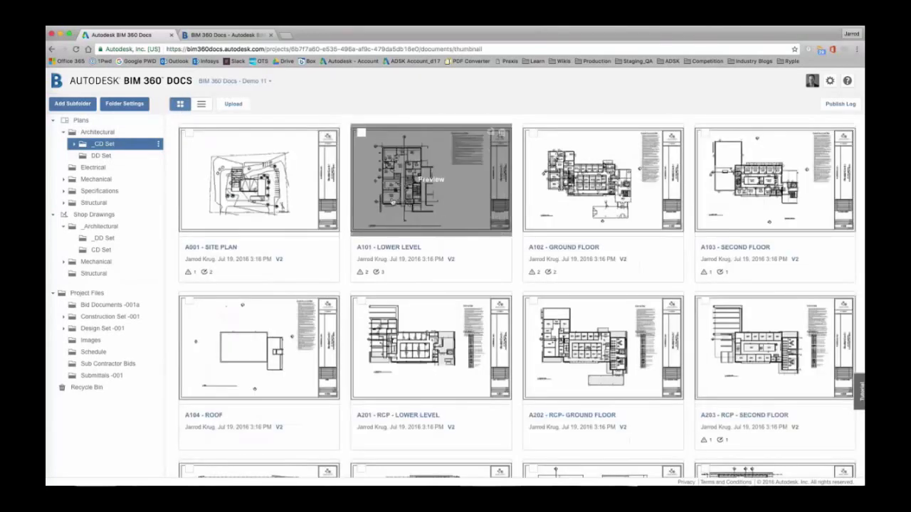
{"action": "scroll", "scroll_direction": "down", "scroll_amount": 3}
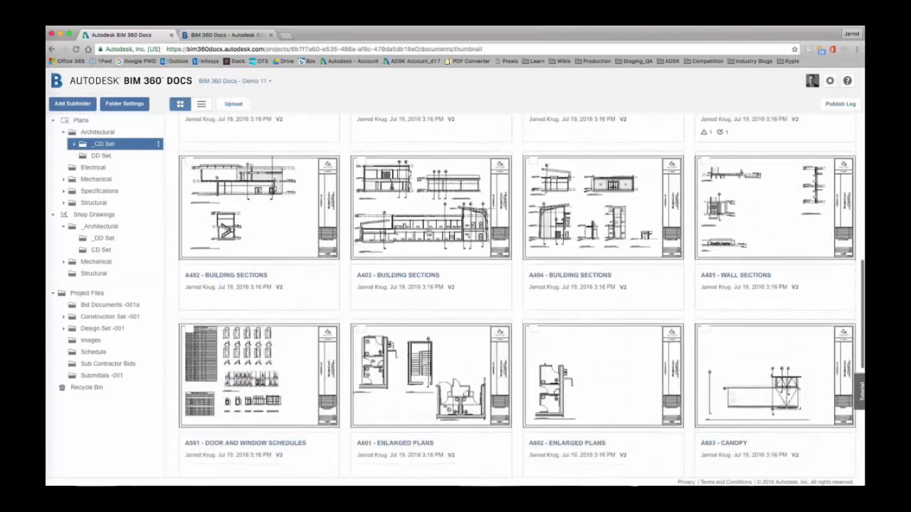